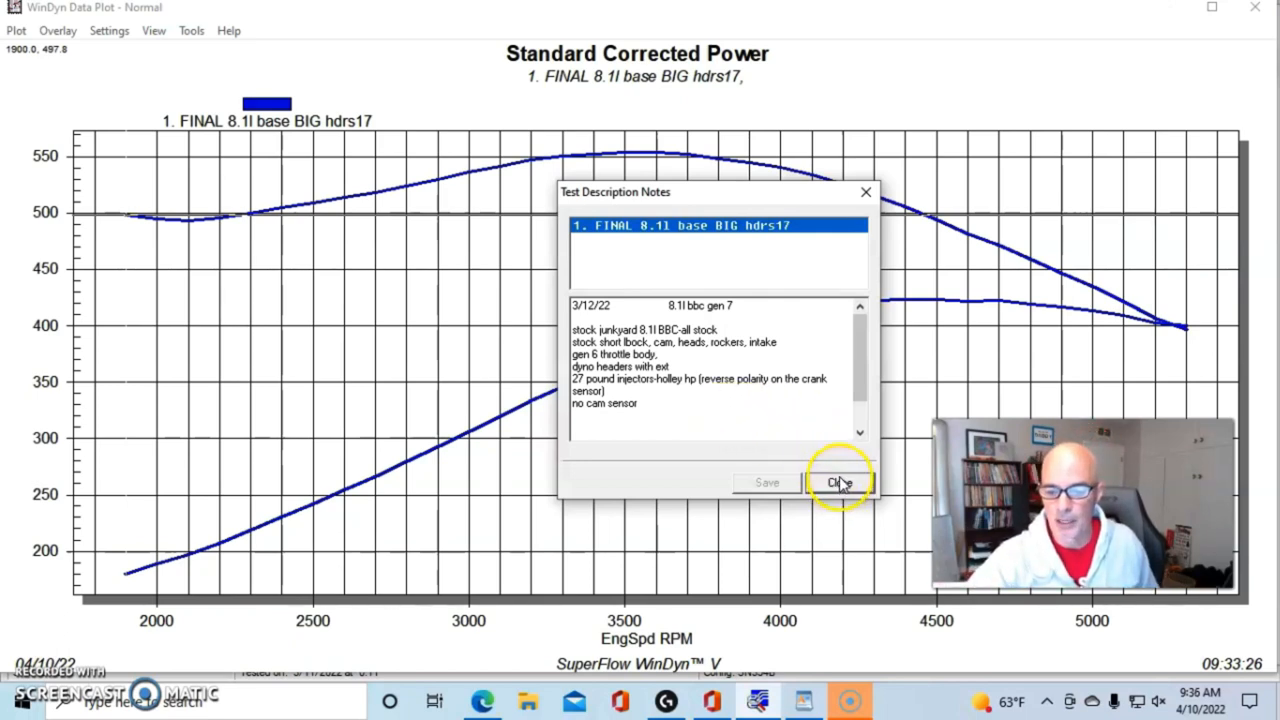
Step: Close the FINAL 8.1l base BIG hdrs17 notes and read its curve values near 4500 rpm
click(838, 482)
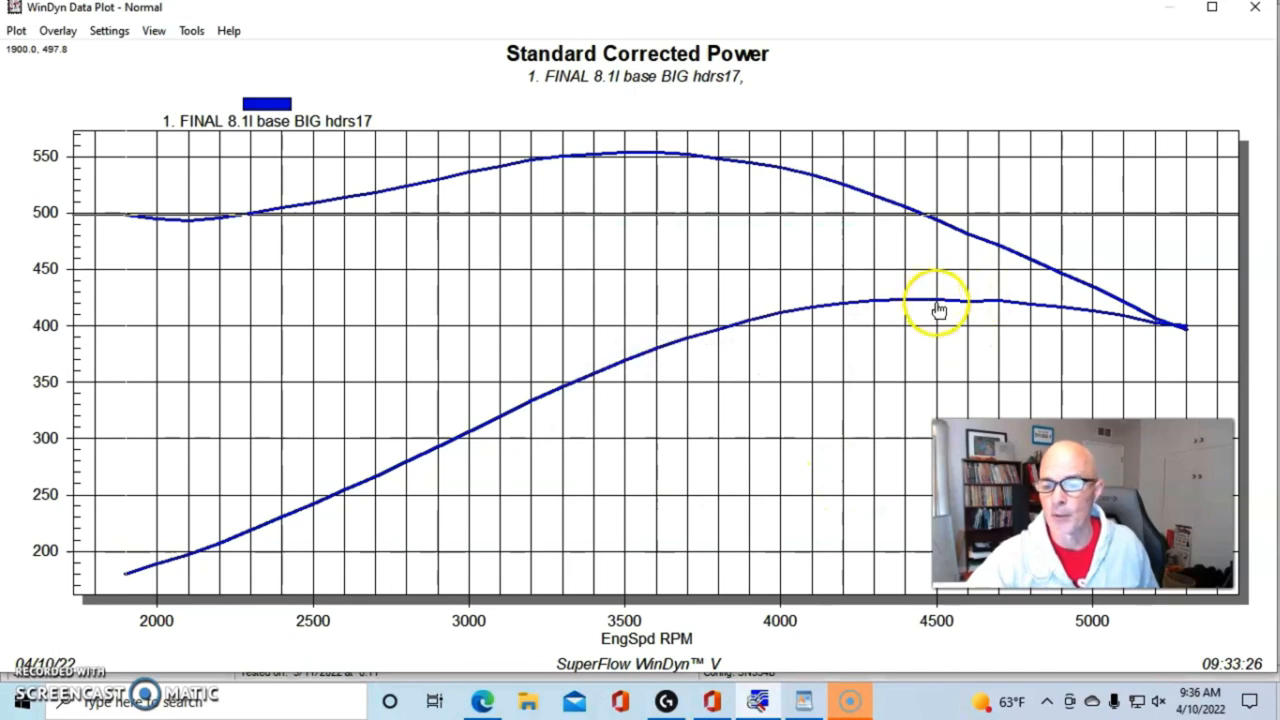
click(938, 305)
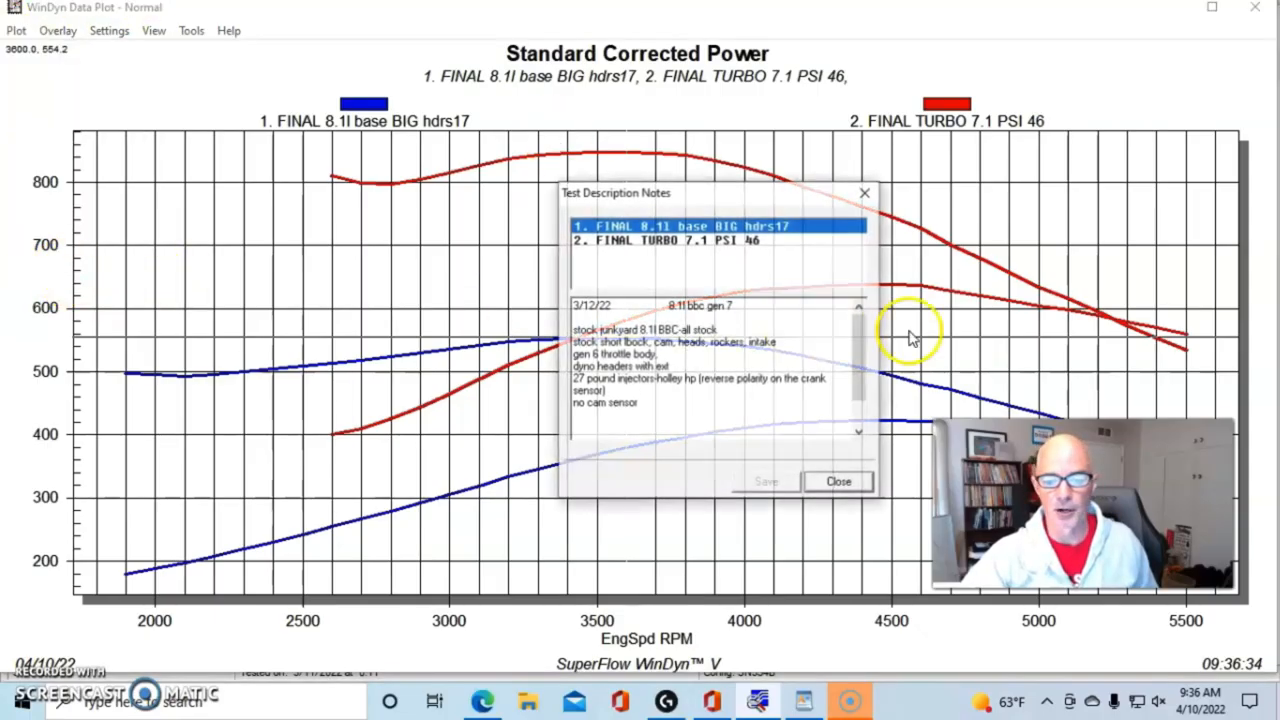
Step: Read the FINAL TURBO 7.1 PSI 46 notes: turbo, 2-bar MAP, headers and 7 PSI springs
click(707, 240)
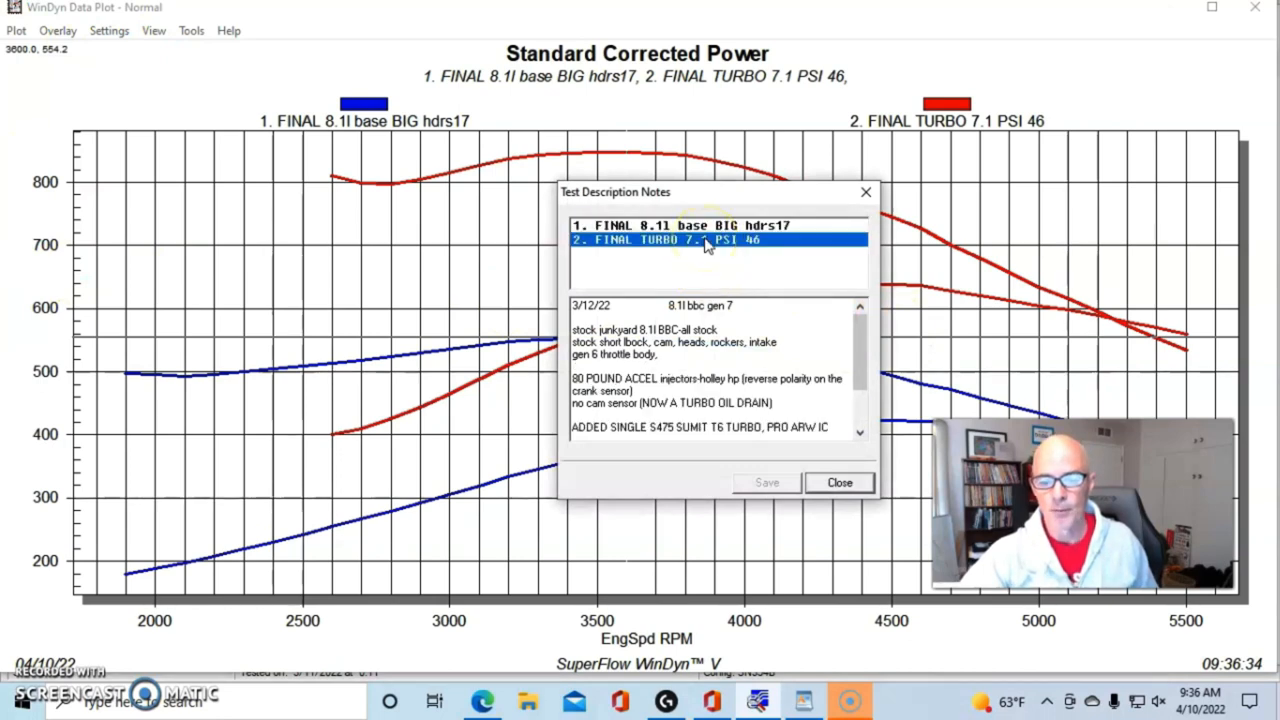
scroll(down, 3)
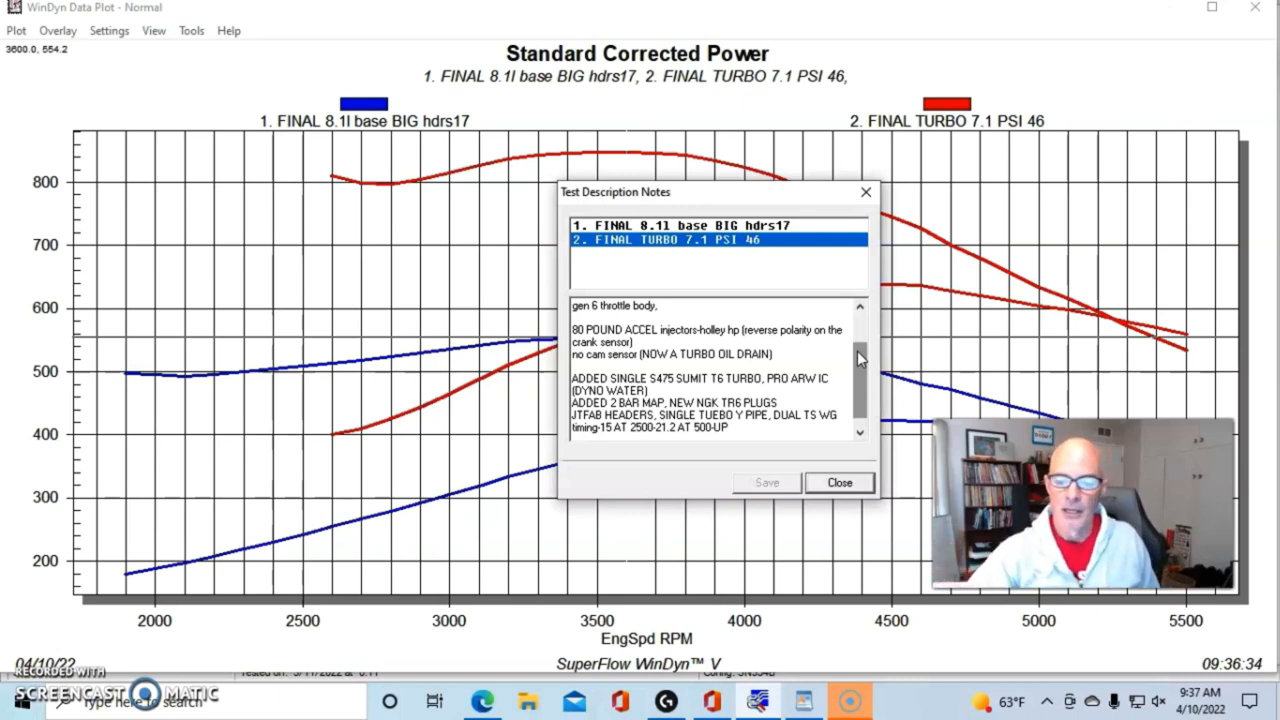
scroll(down, 3)
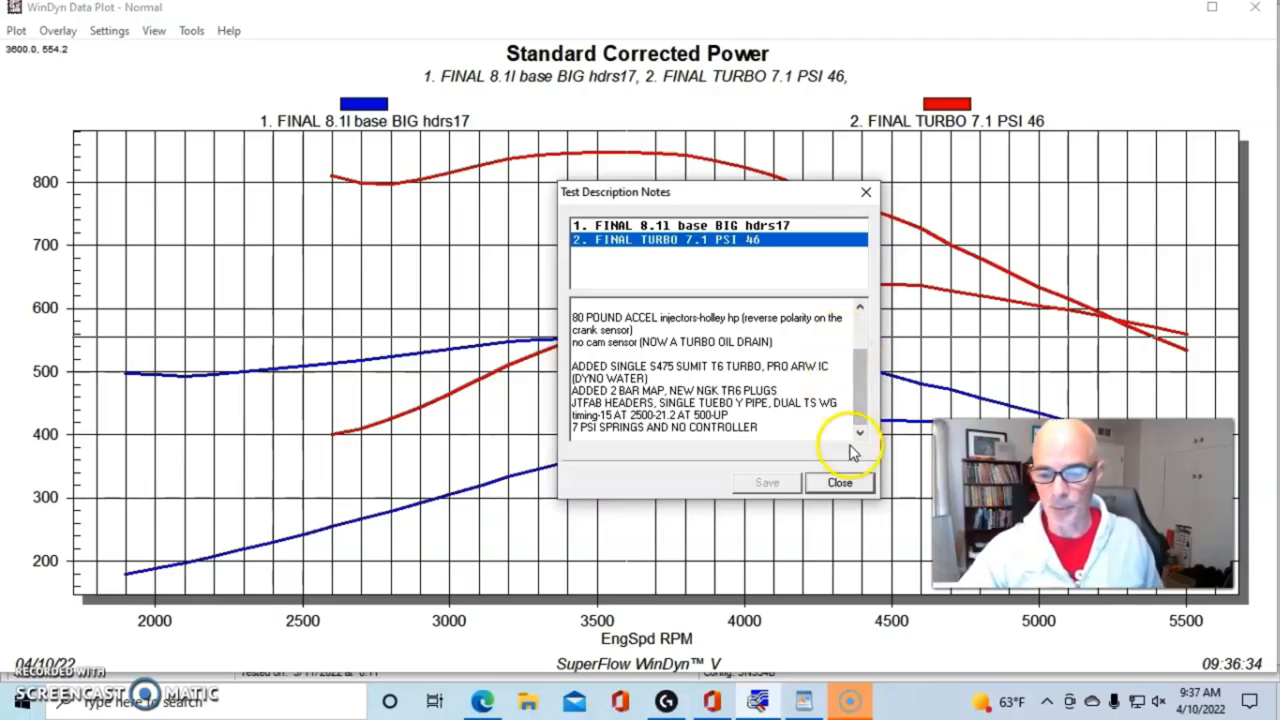
Step: Close the turbo run's notes to compare the stock 8.1L and turbo curves
click(839, 482)
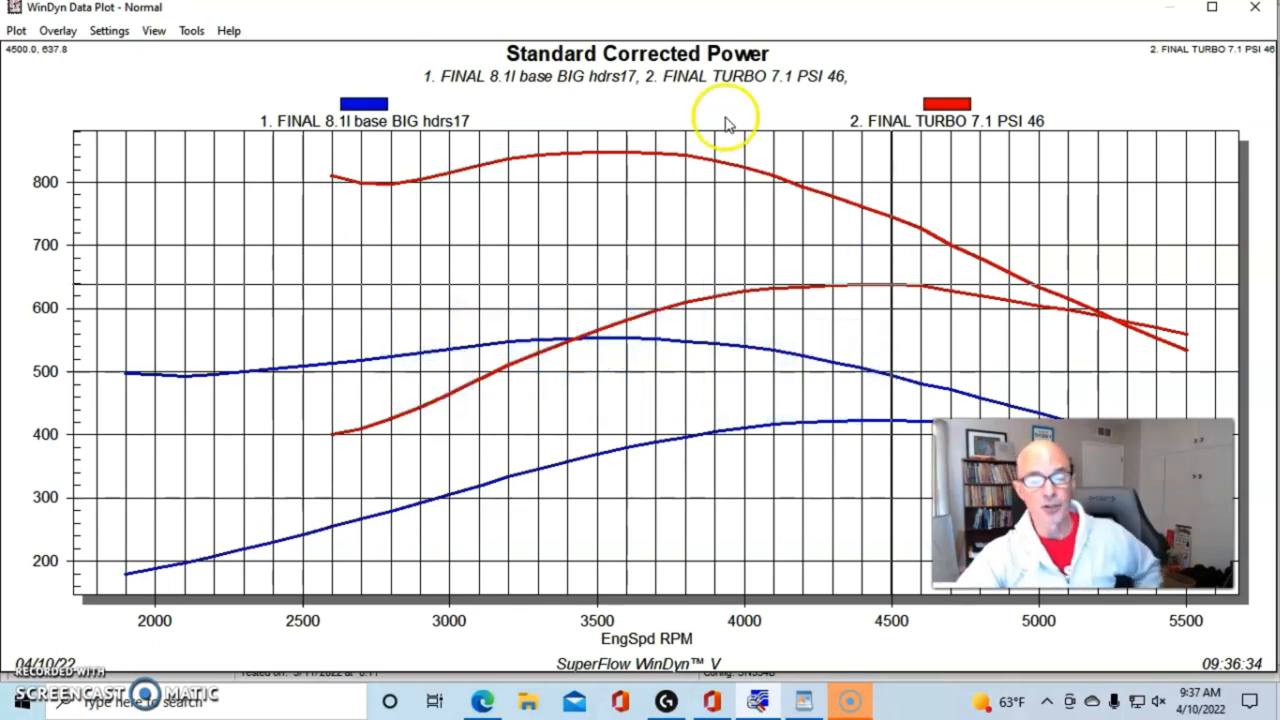
mouse_move(598, 162)
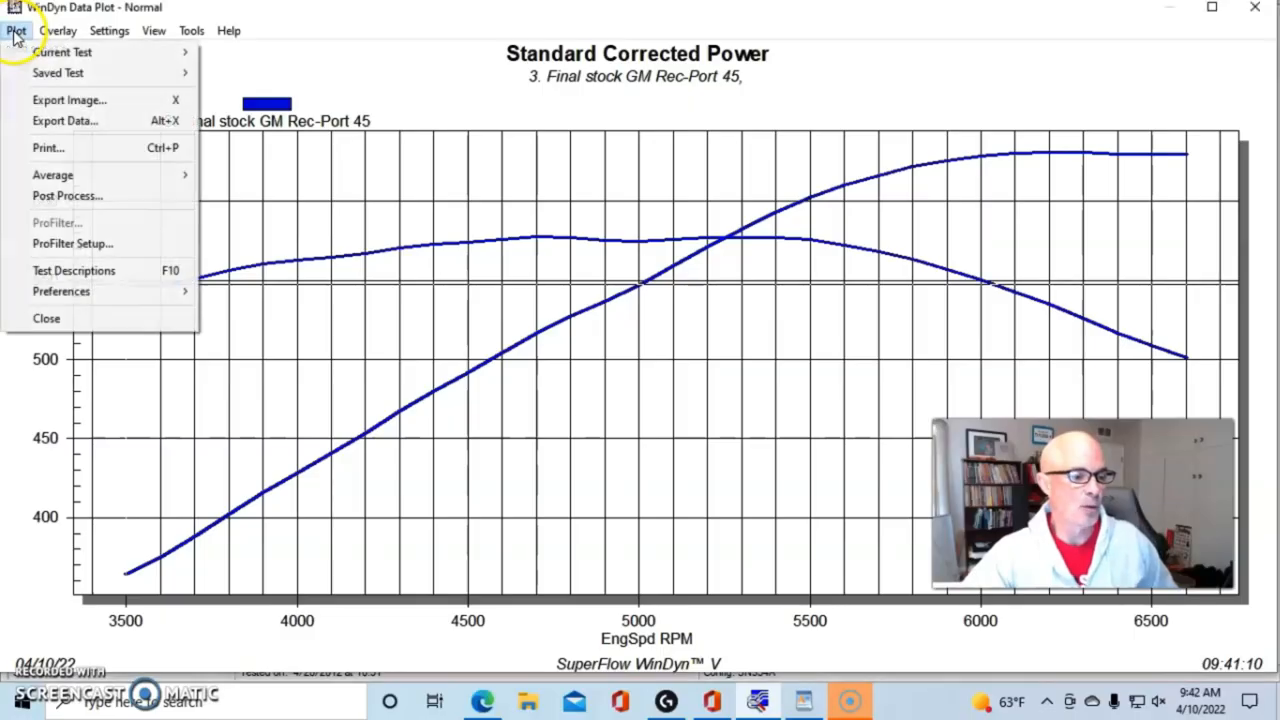
Step: Show Test Descriptions for the 3. Final stock GM Rec-Port 45 496 BBC run
click(74, 270)
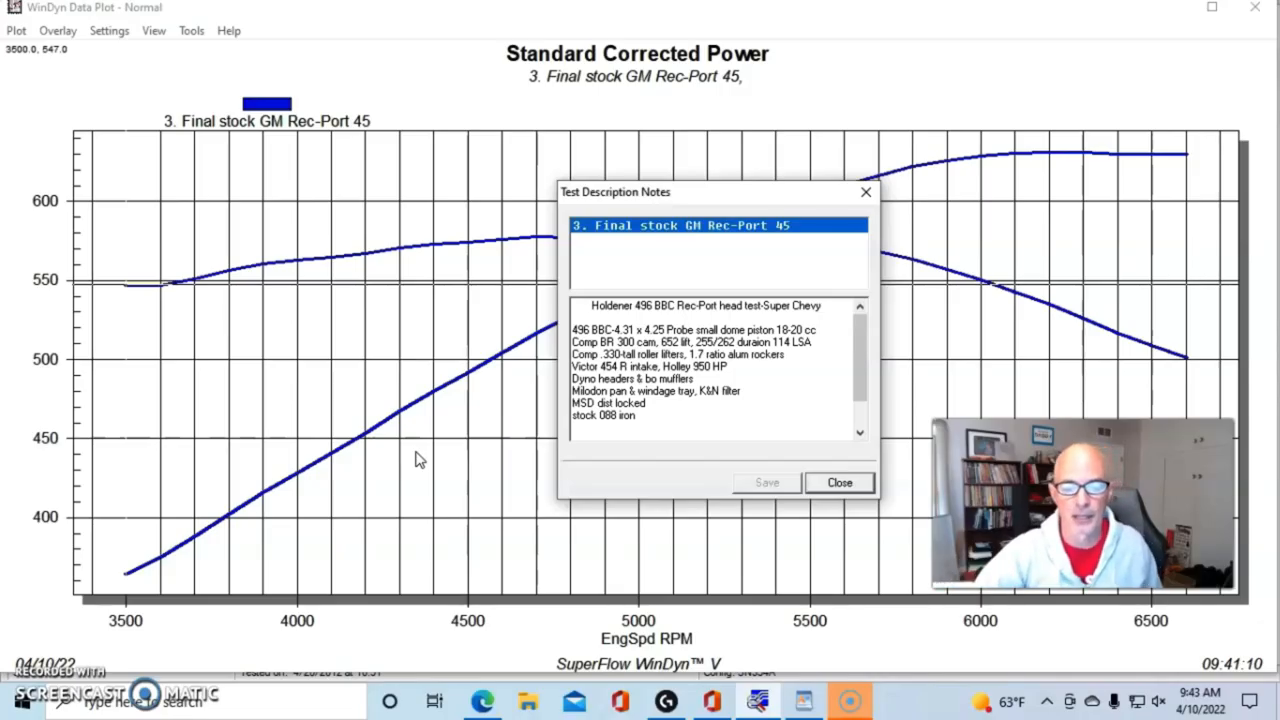
mouse_move(809, 416)
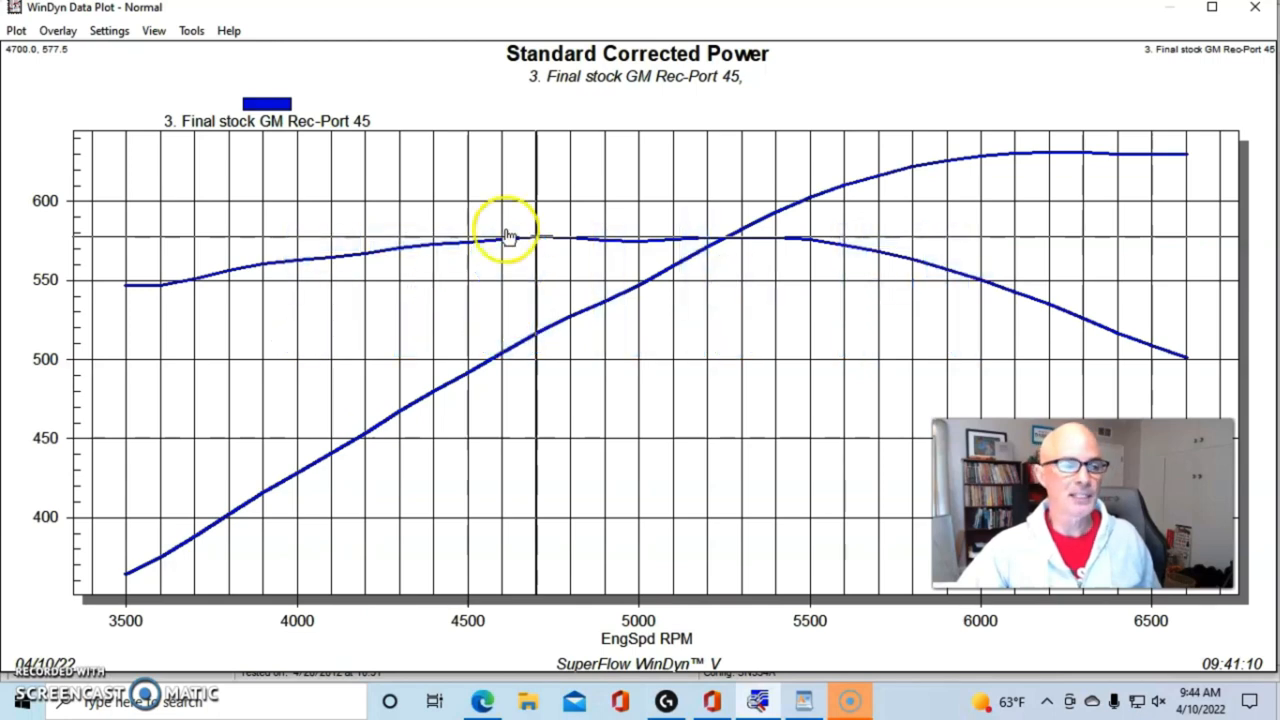
Step: Read Rec-Port 45 values at 4700 rpm (about 577.5) and review its notes through timing and jetting
click(16, 30)
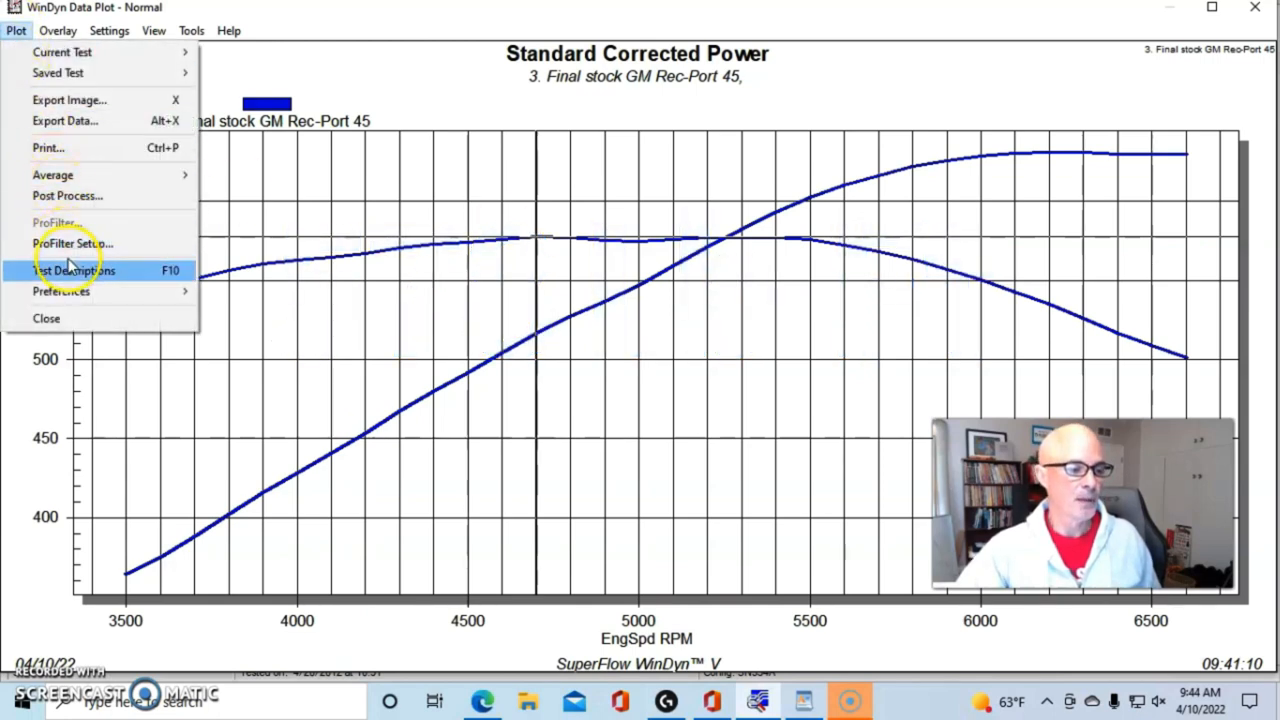
click(73, 270)
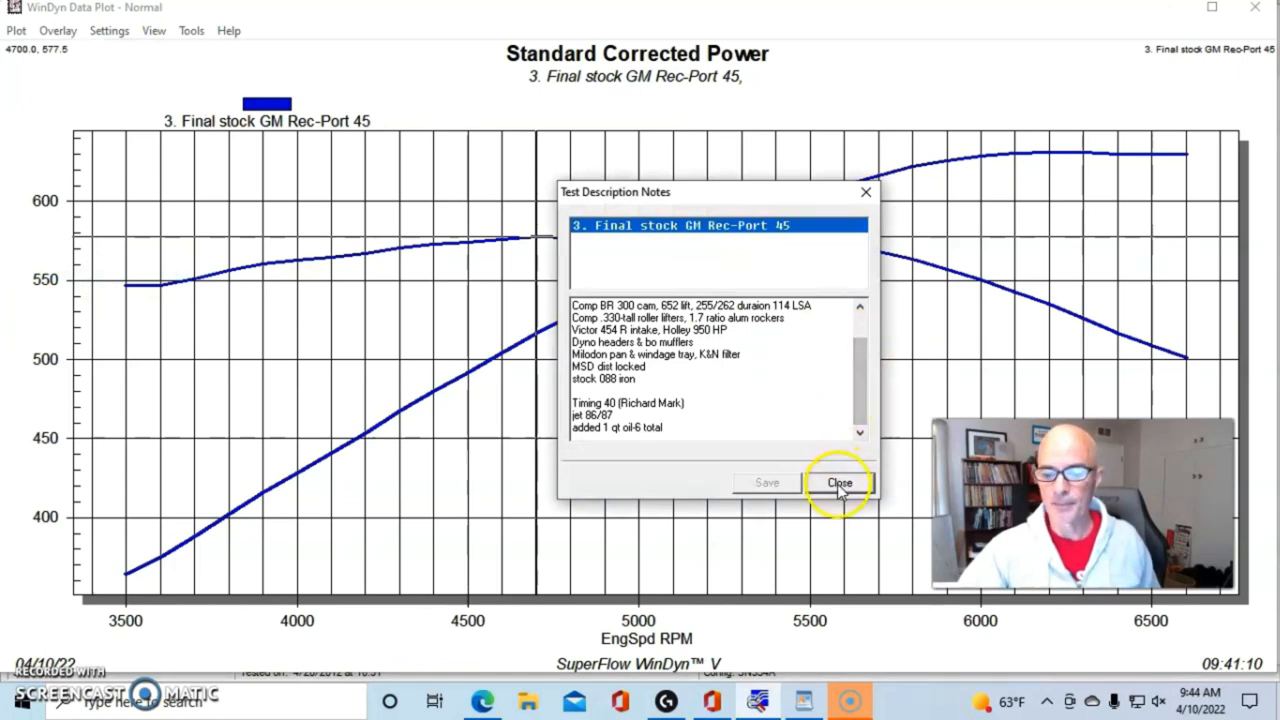
click(839, 482)
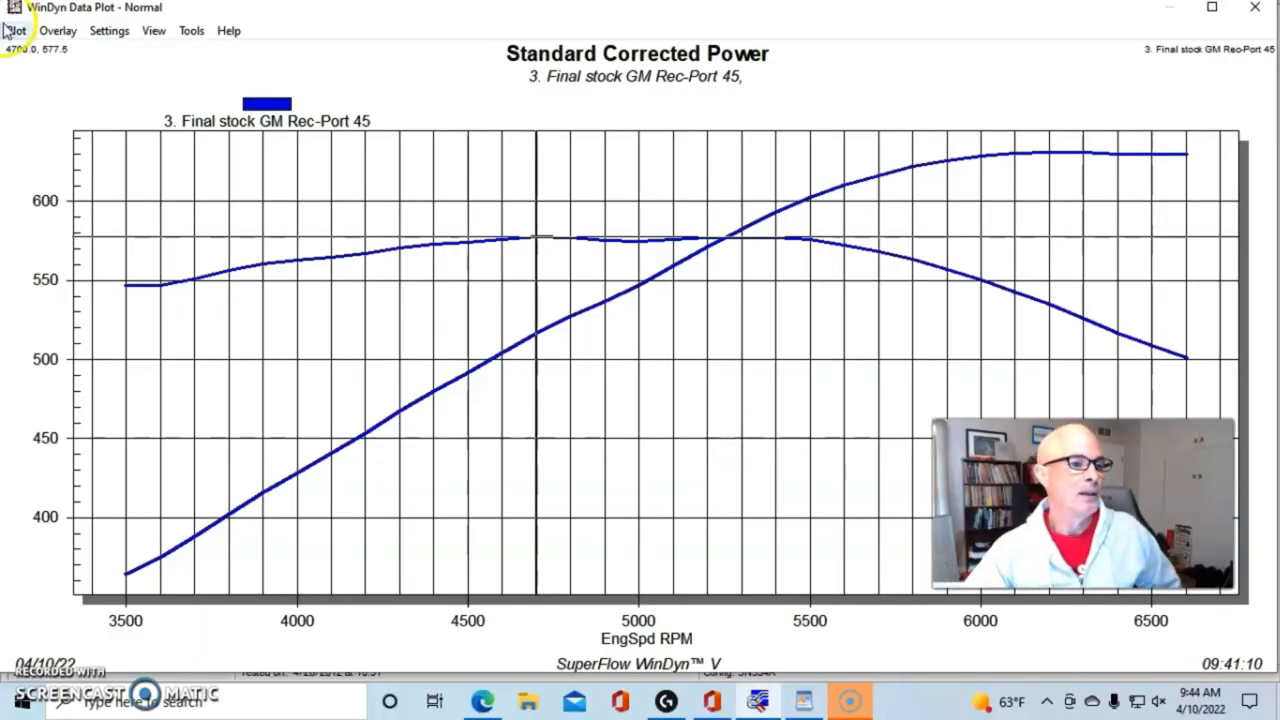
click(57, 30)
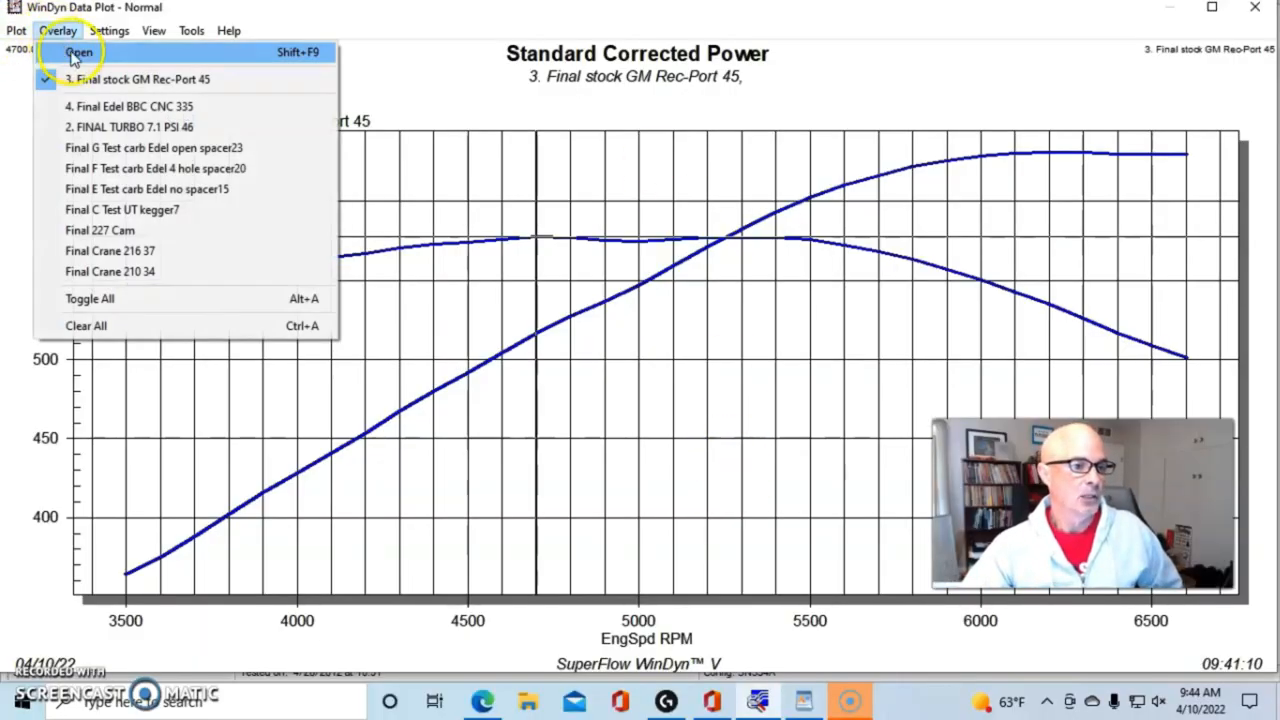
Step: Overlay 4. Final Edel BBC CNC 335 on the Rec-Port 45 curves and read its notes
click(79, 52)
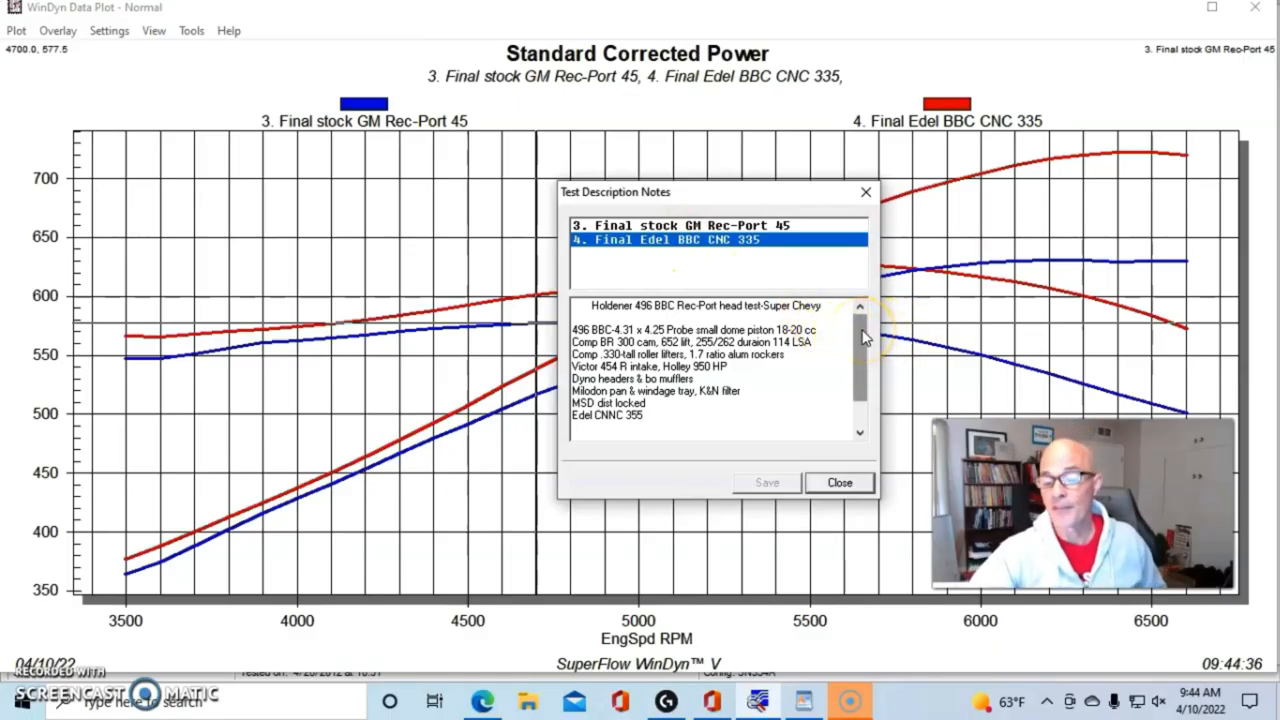
scroll(down, 3)
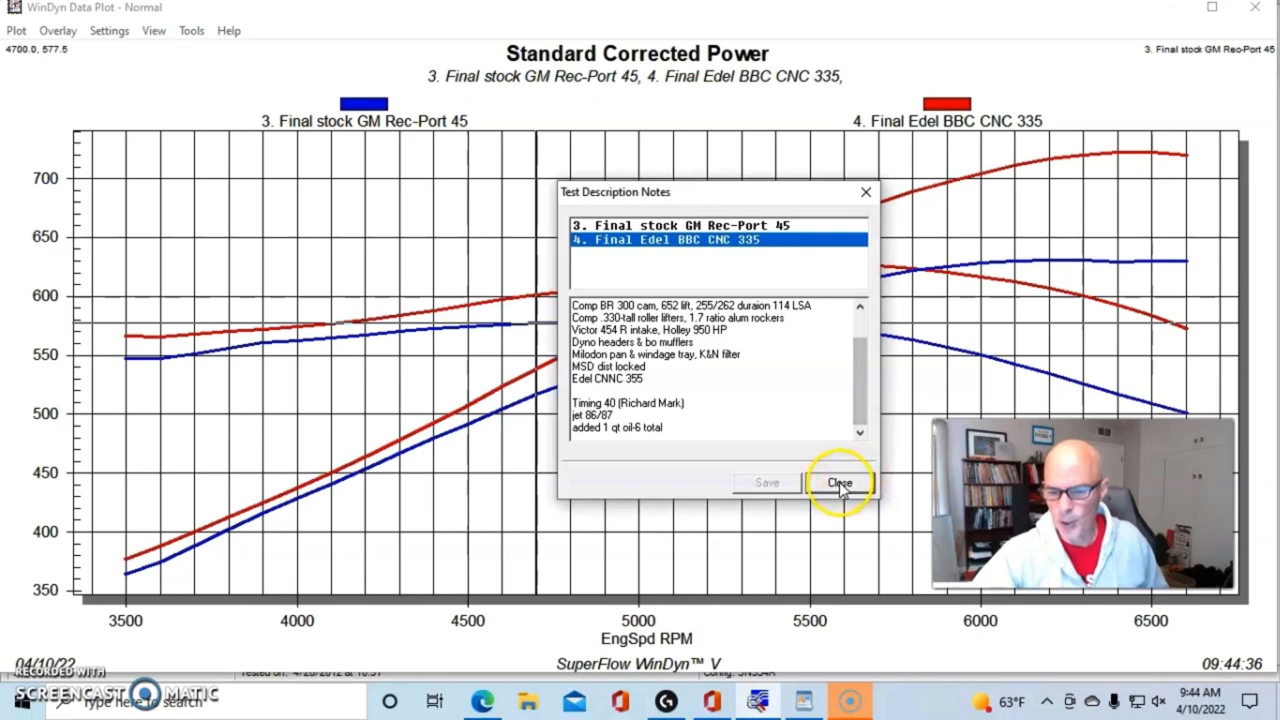
click(840, 482)
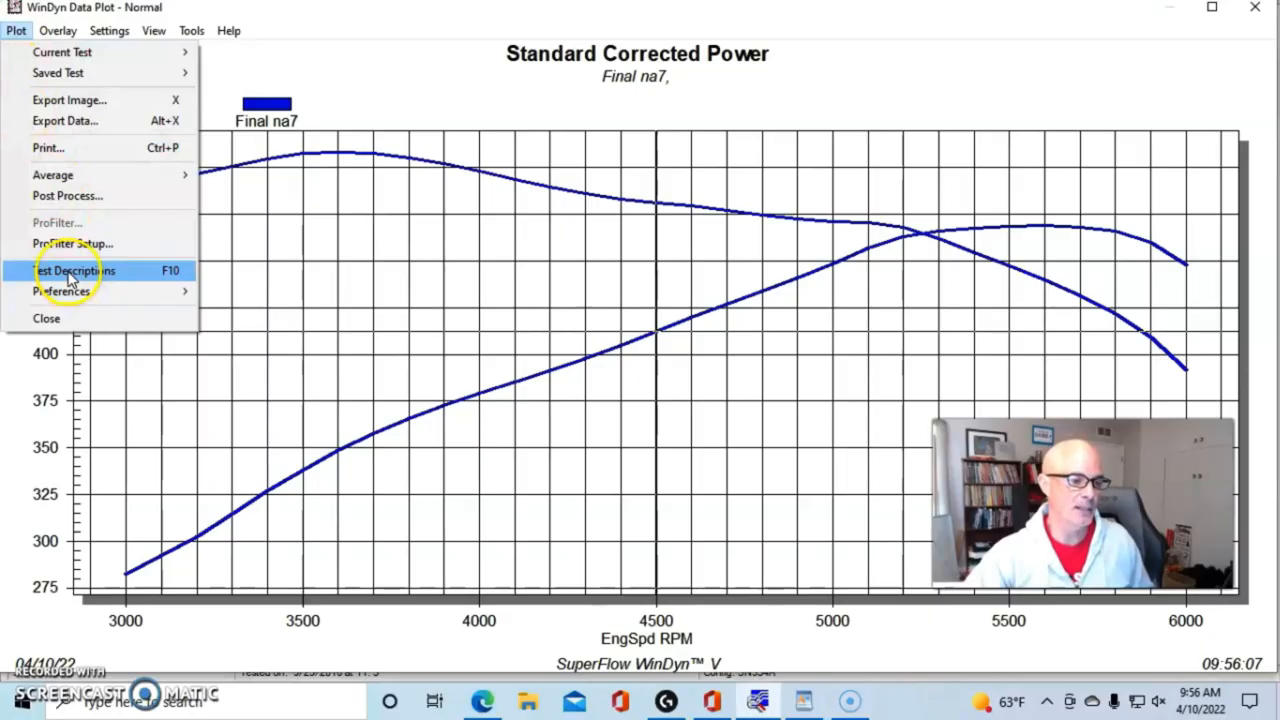
Step: Open the Final na7 run's notes describing the stock-bottom-end 1999 Gen VI 454 build
click(76, 270)
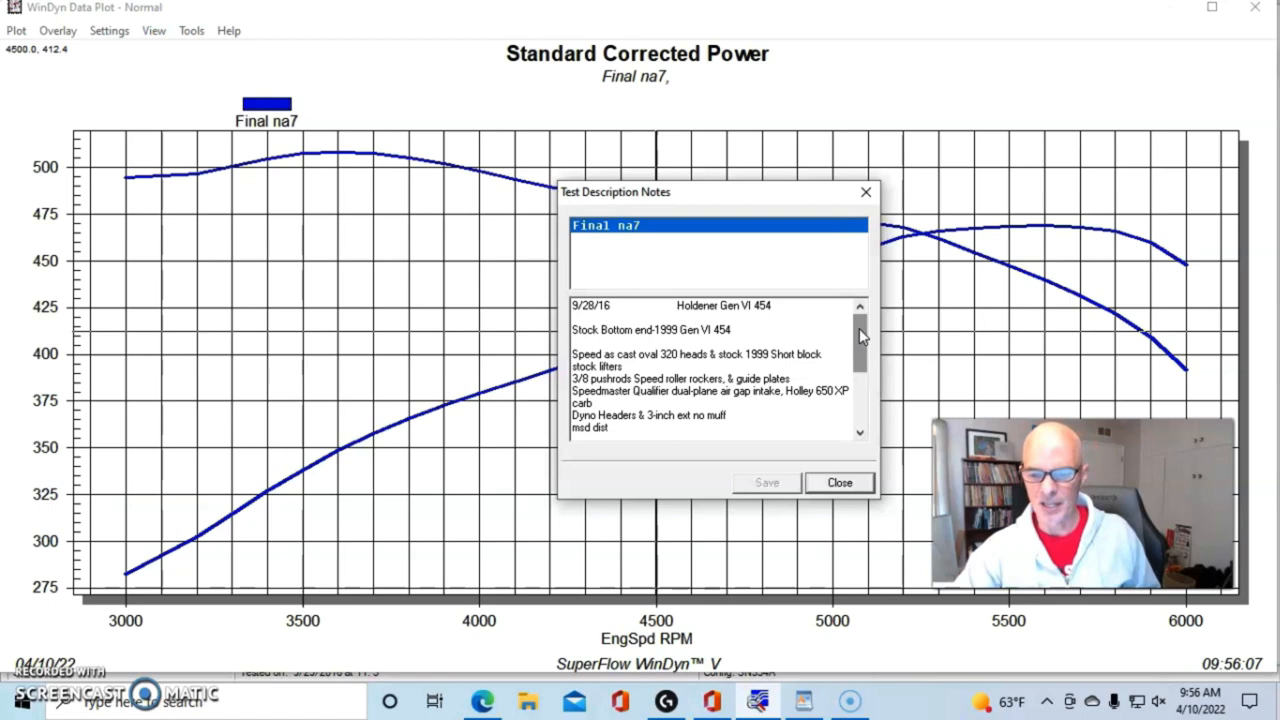
scroll(down, 3)
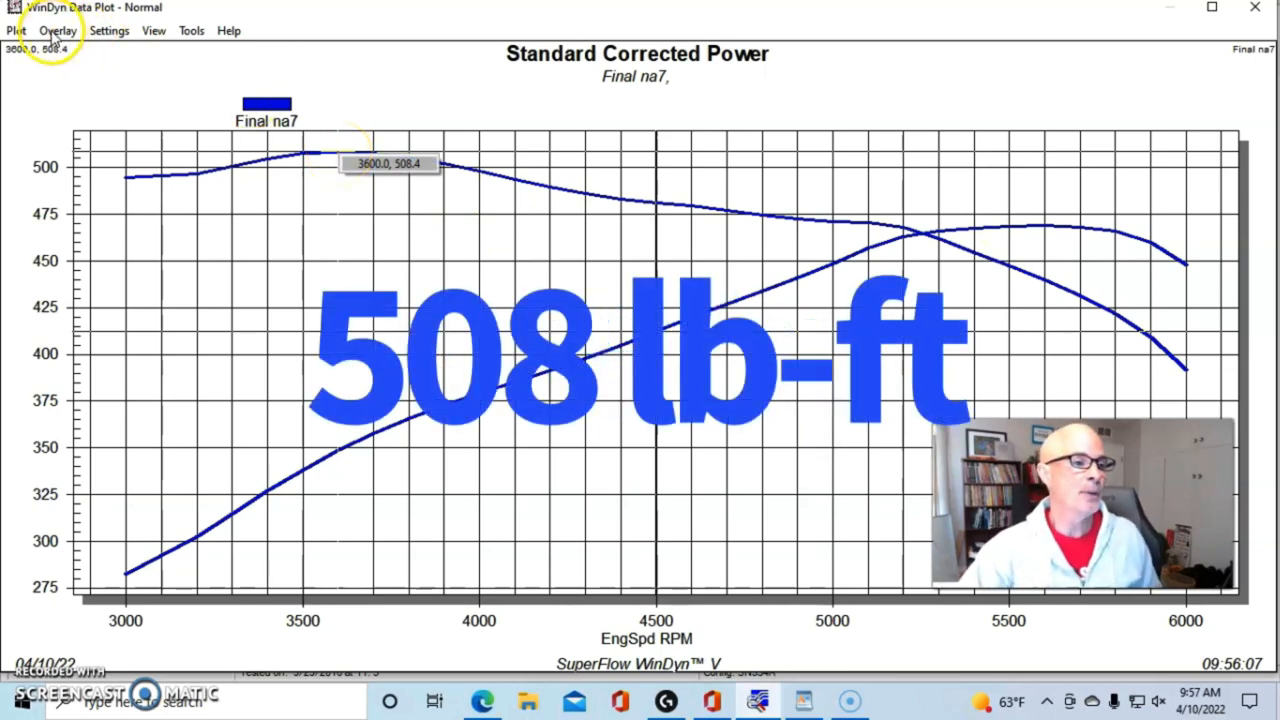
Step: Overlay Final Pulley 1 Blower12 on Final na7, peaking at 545.5 near 5800 rpm
click(57, 30)
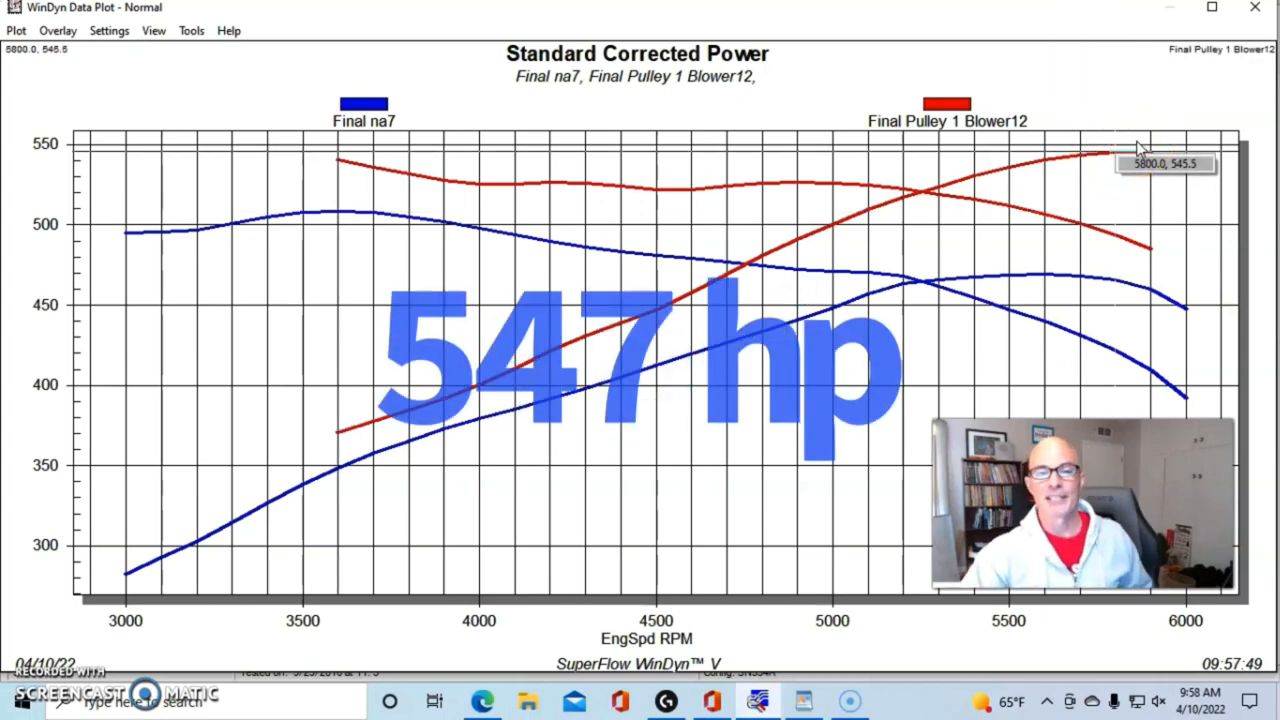
Step: Overlay the Blower13, Blower14 and Blower15 pulley runs alongside Pulley 1 on Final na7
click(57, 30)
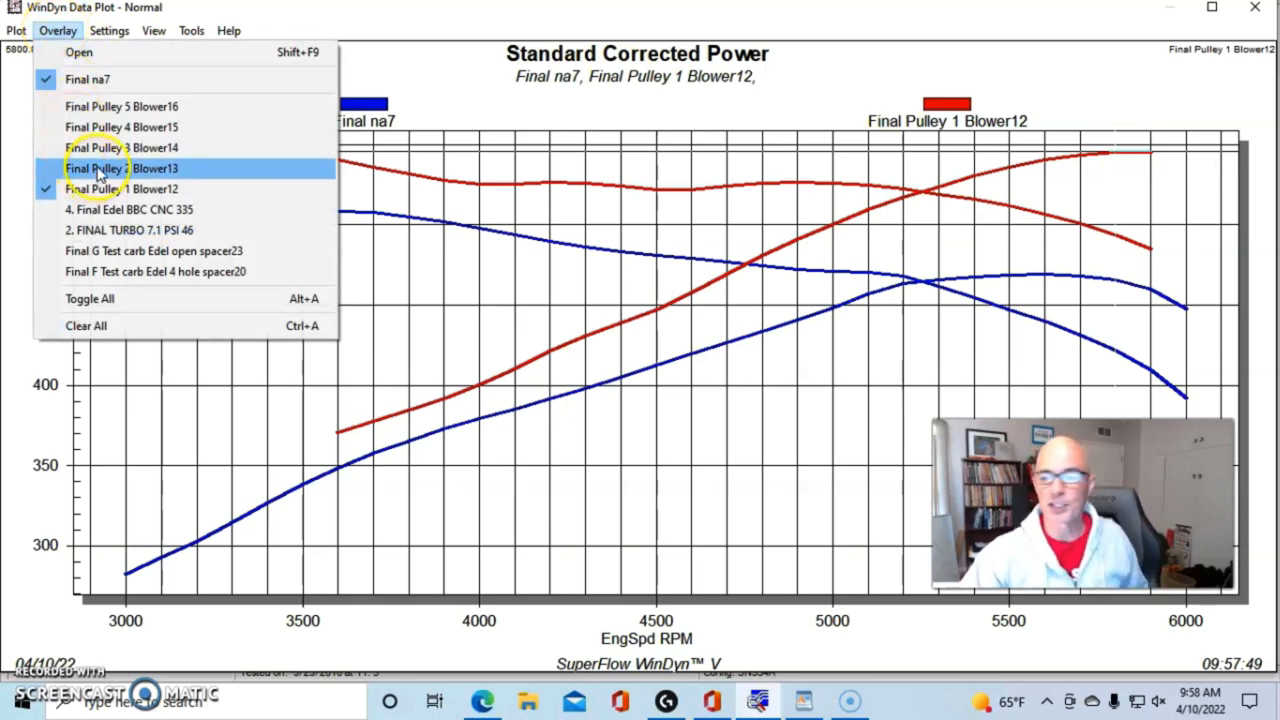
click(121, 168)
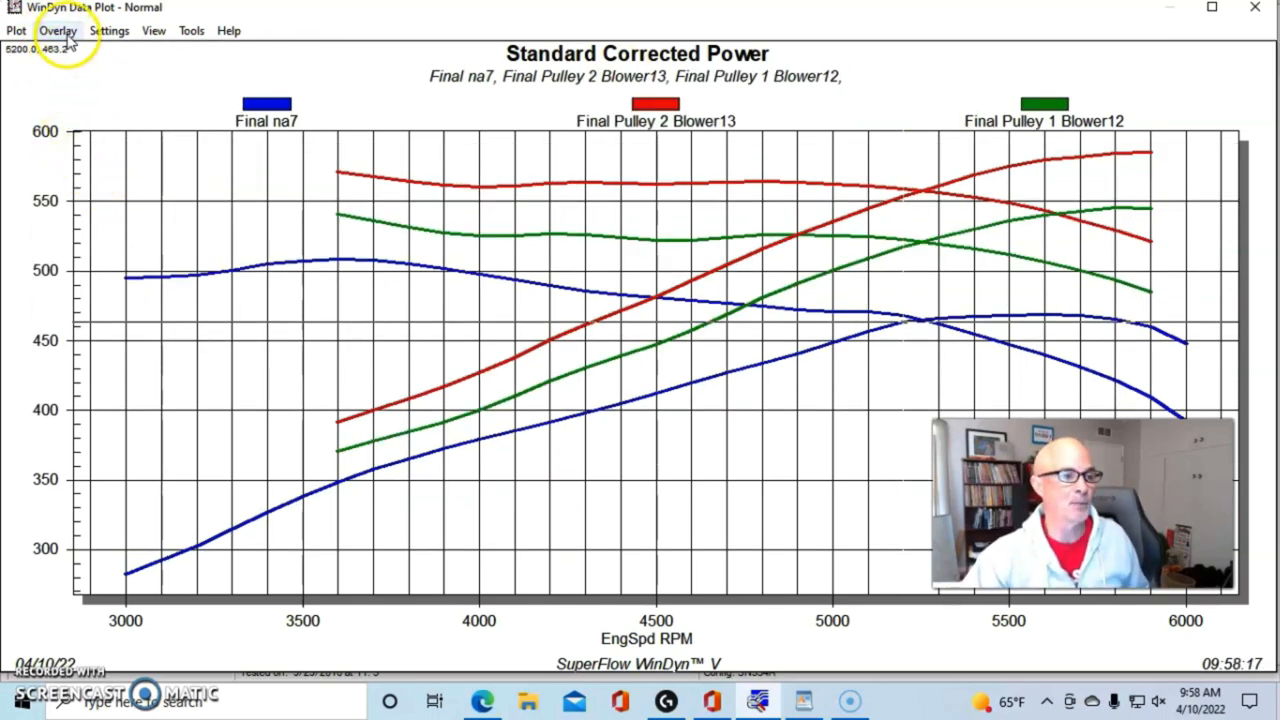
click(57, 30)
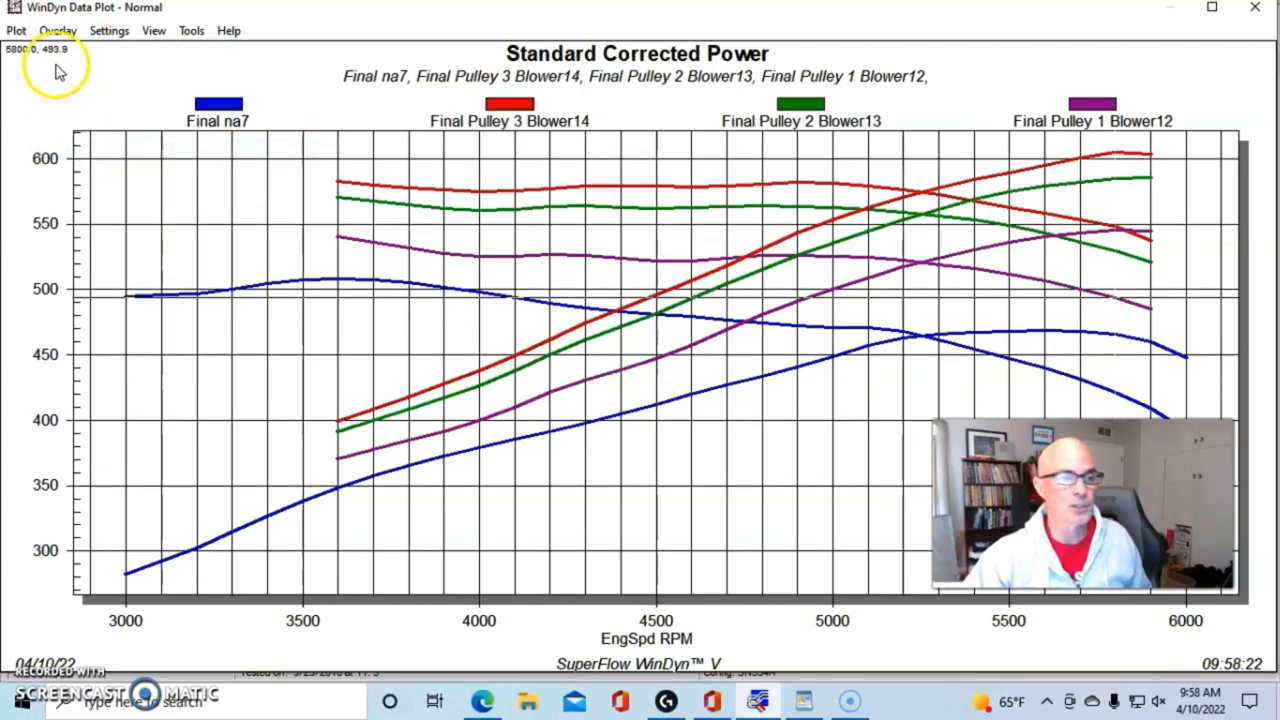
click(57, 30)
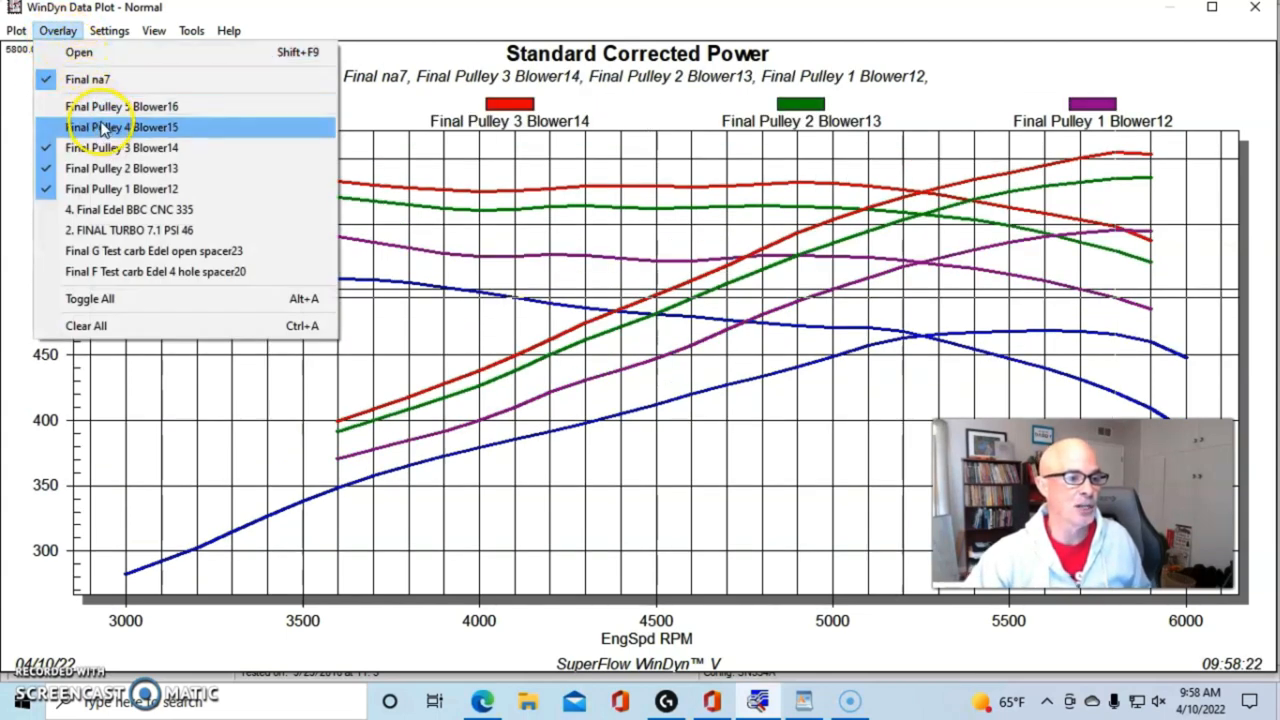
click(122, 127)
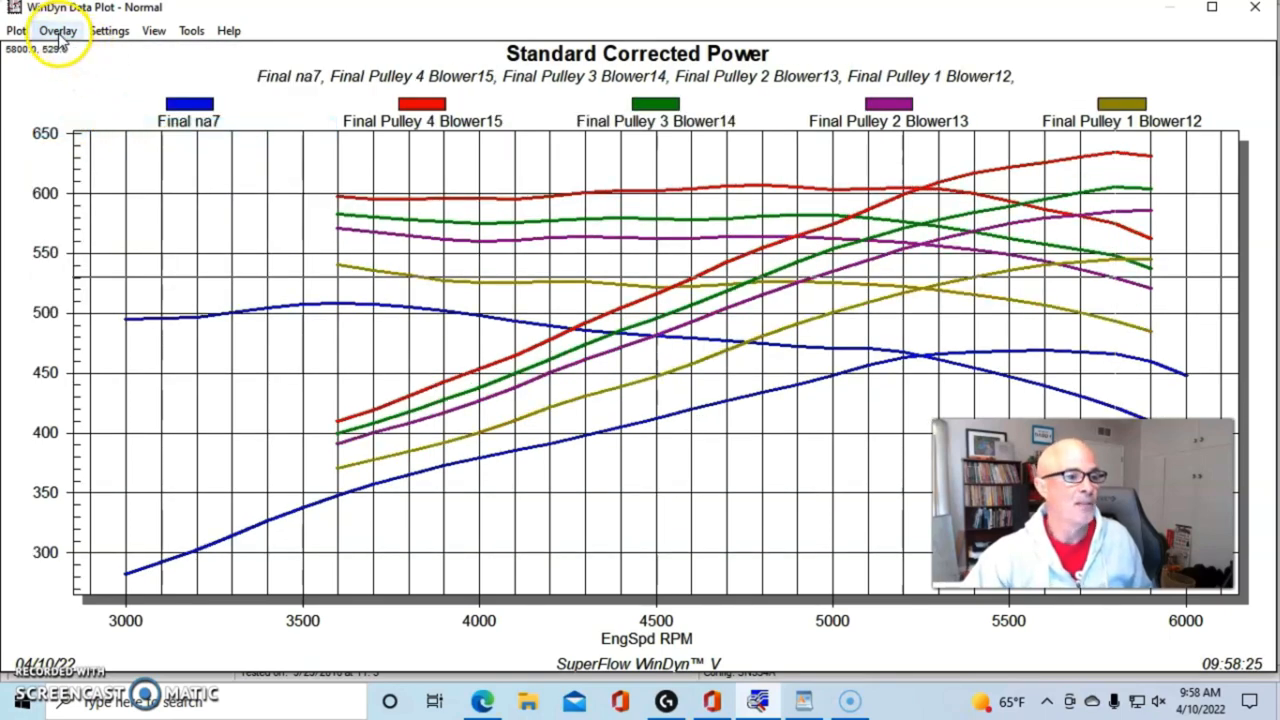